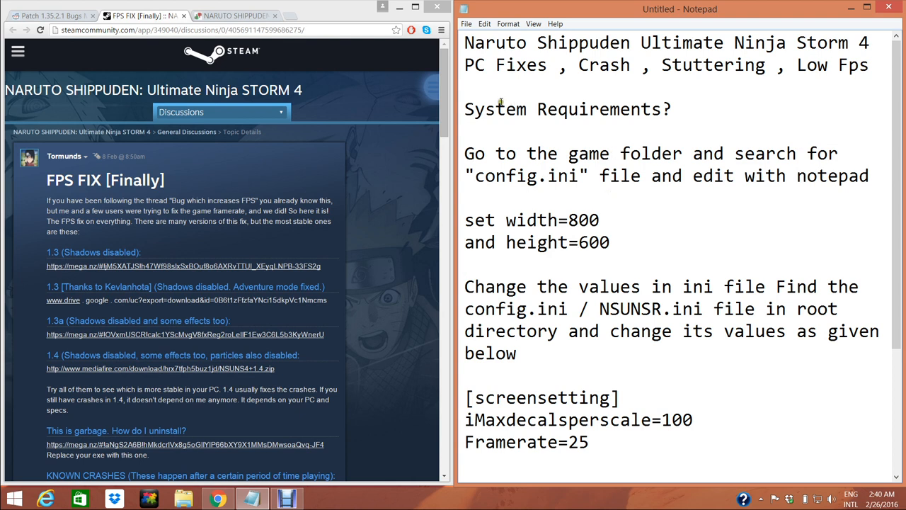
mouse_move(513, 90)
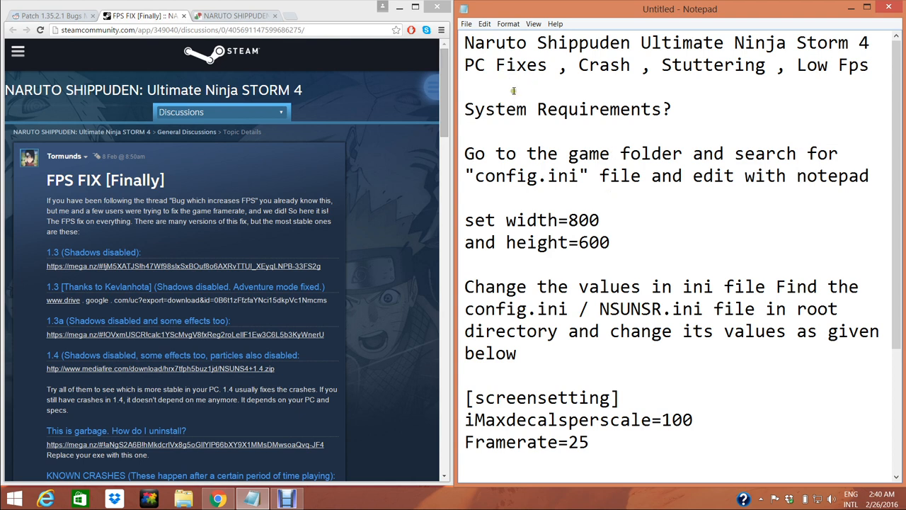
mouse_move(395, 102)
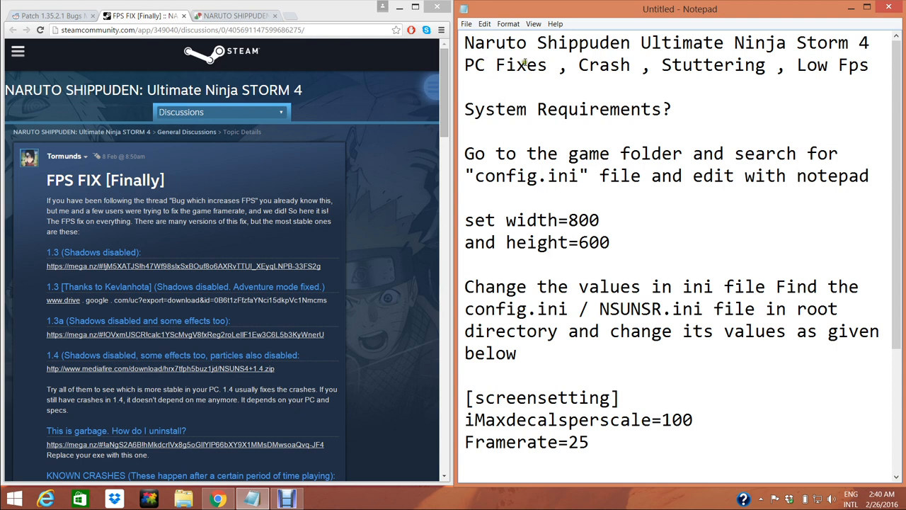
mouse_move(559, 109)
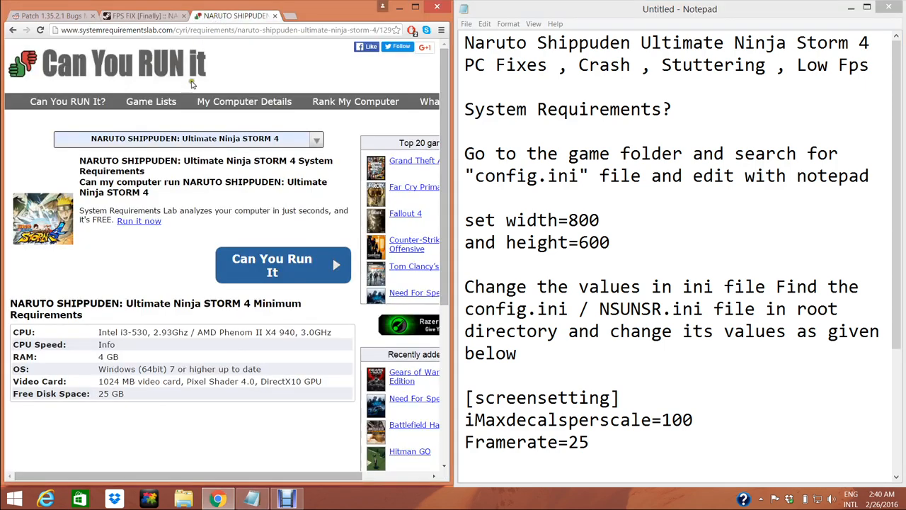
mouse_move(183, 191)
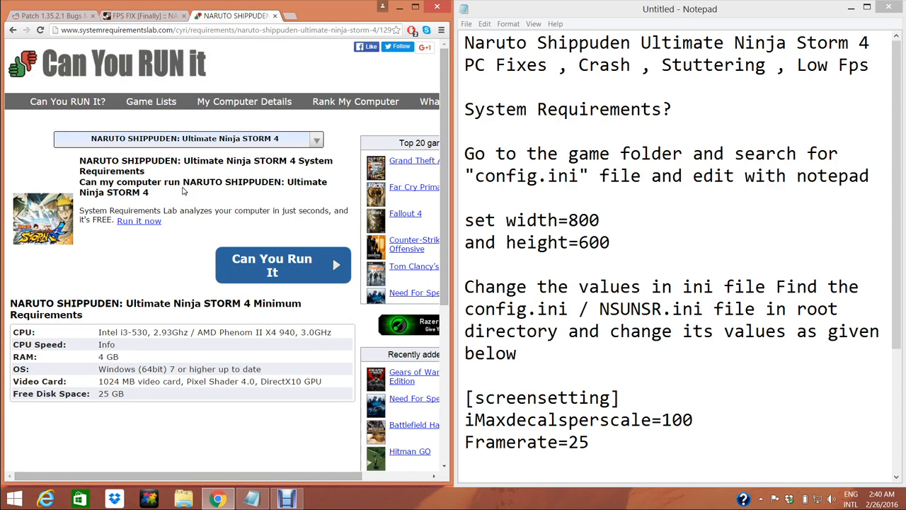
Scroll to the Minimum Requirements table and highlight the AMD Phenom II CPU entry
scroll("down", 3)
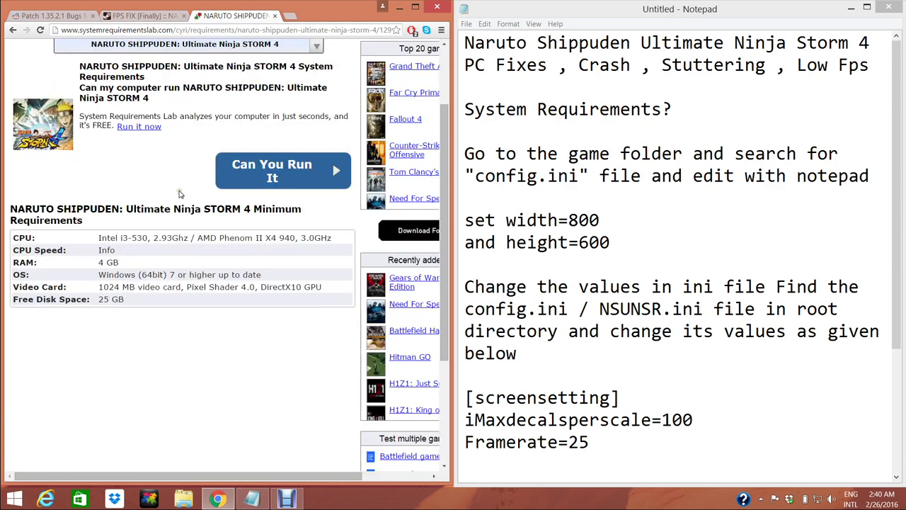
scroll("down", 3)
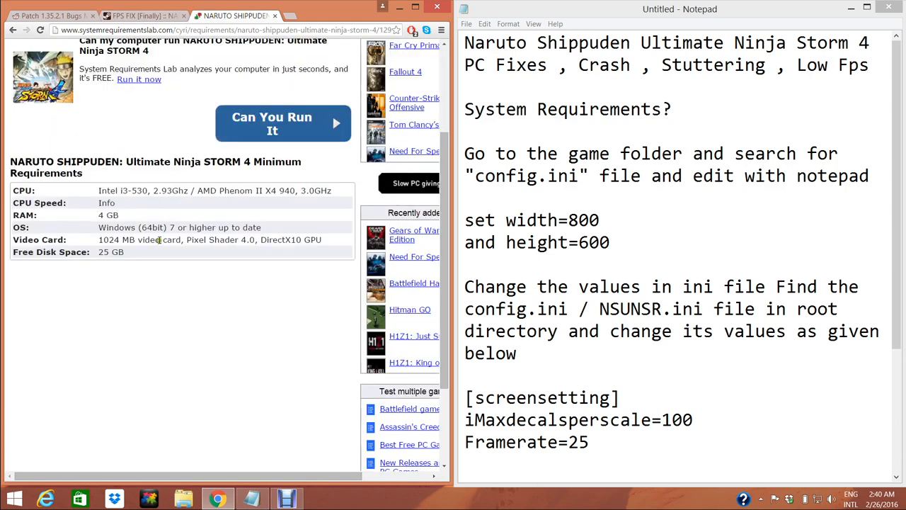
mouse_move(110, 218)
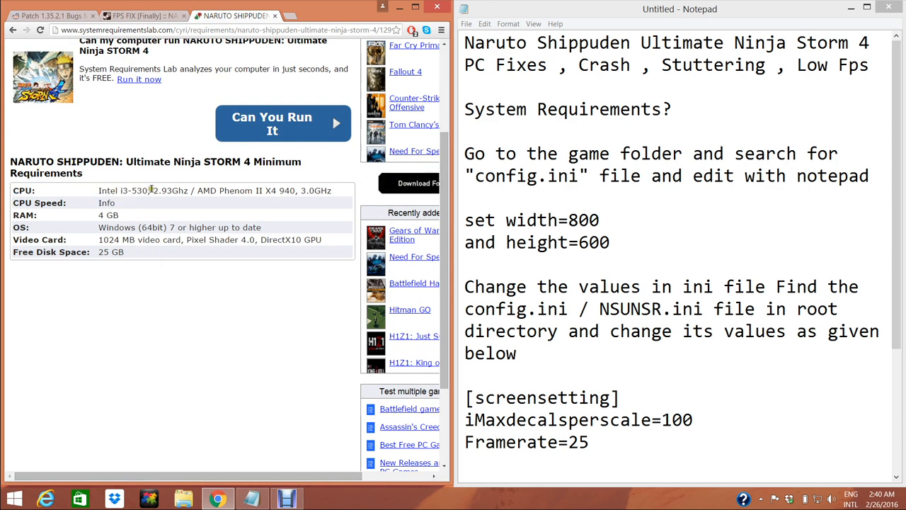
mouse_move(192, 191)
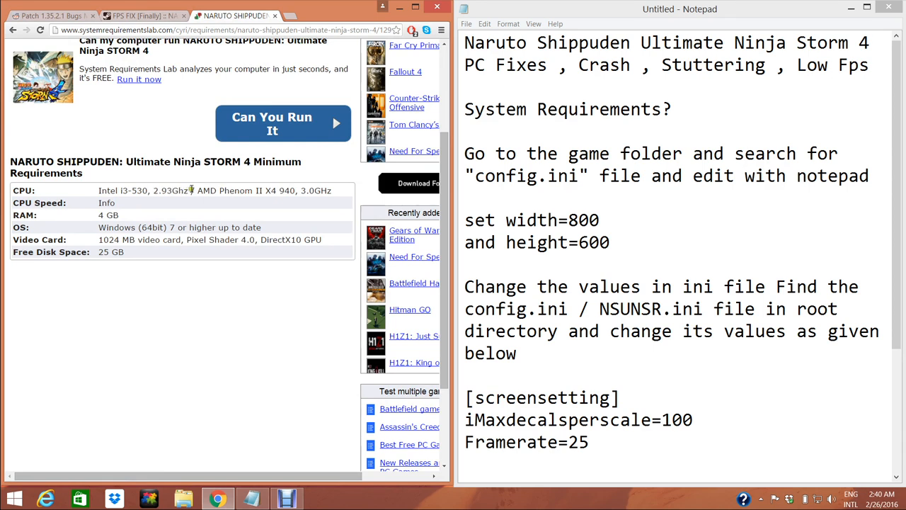
left_click_drag(198, 191, 331, 190)
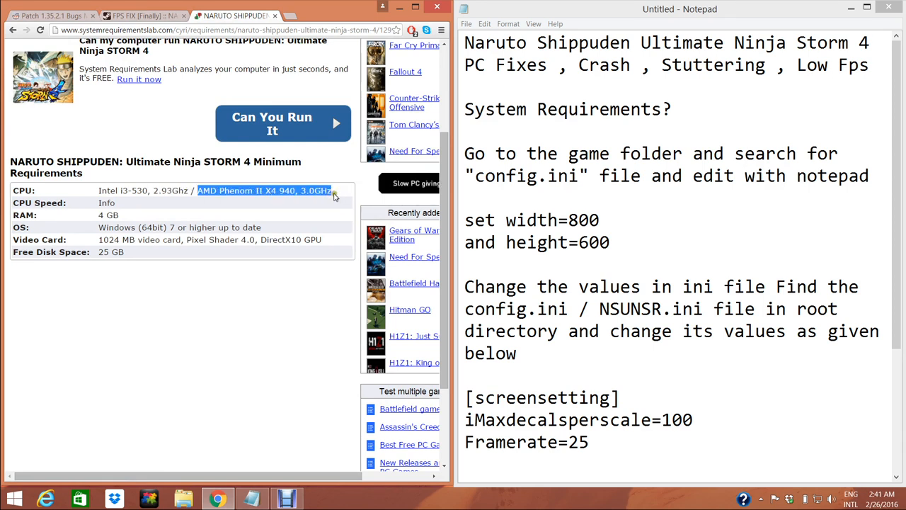
left_click(331, 190)
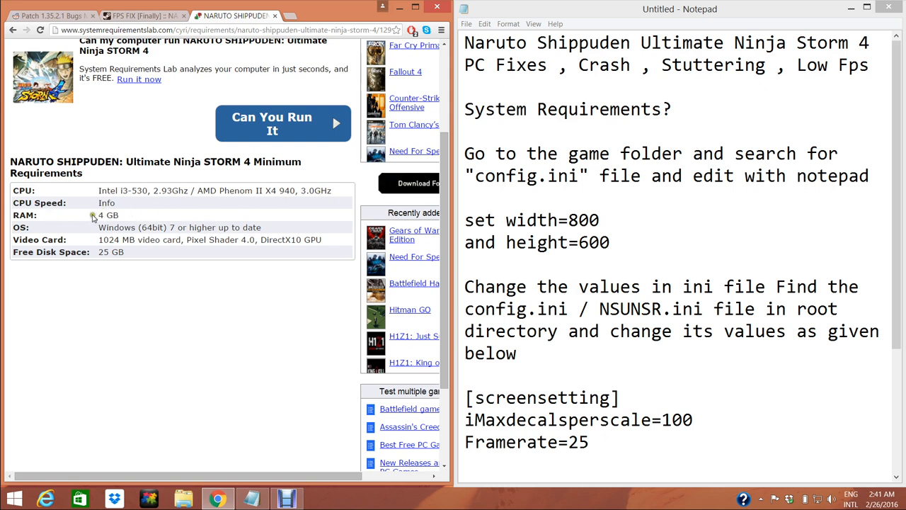
Point out the remaining requirement rows below the CPU entry in the table
double_click(101, 215)
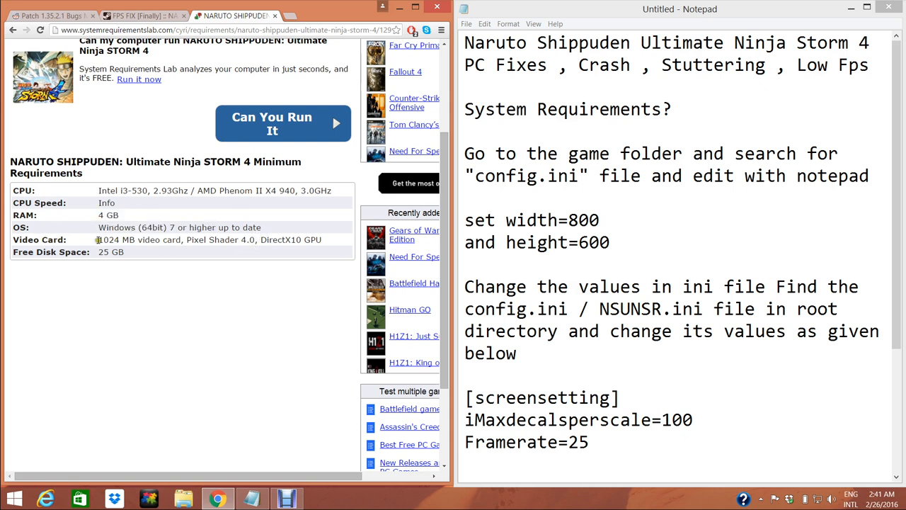
left_click_drag(186, 240, 302, 239)
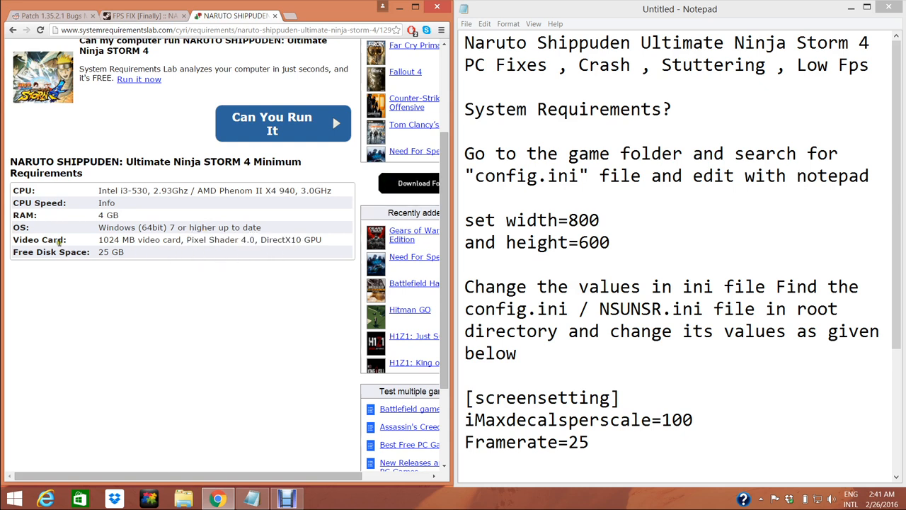
double_click(110, 252)
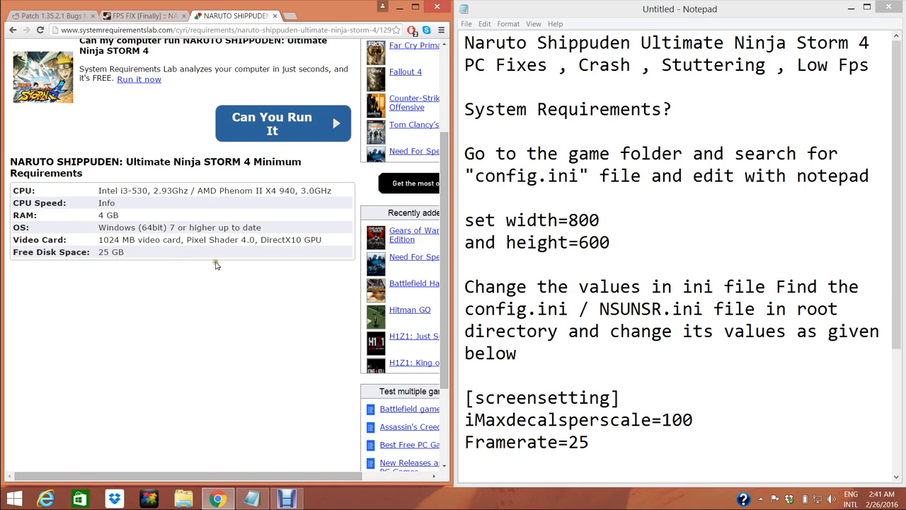
left_click(731, 154)
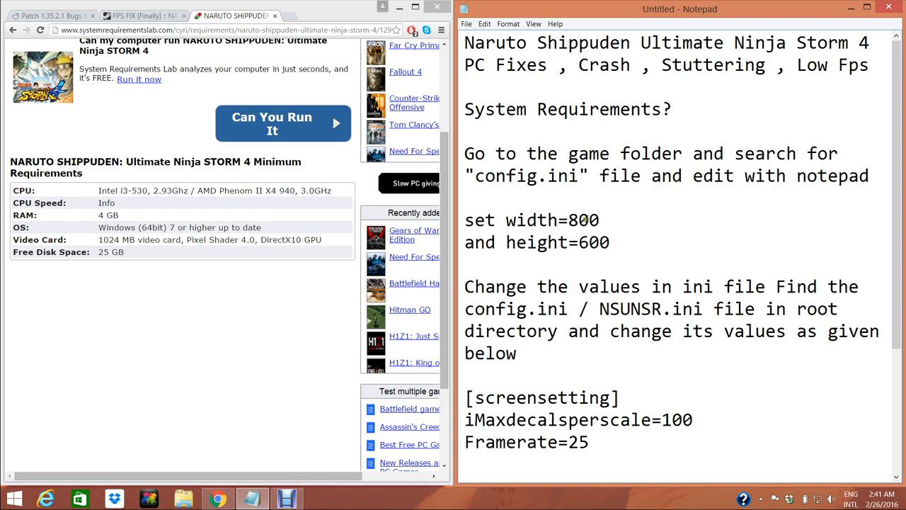
double_click(524, 176)
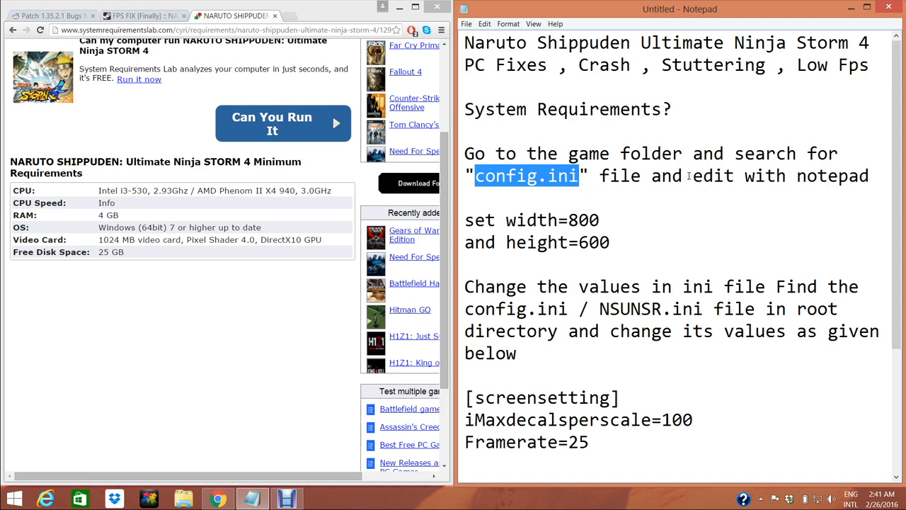
double_click(548, 220)
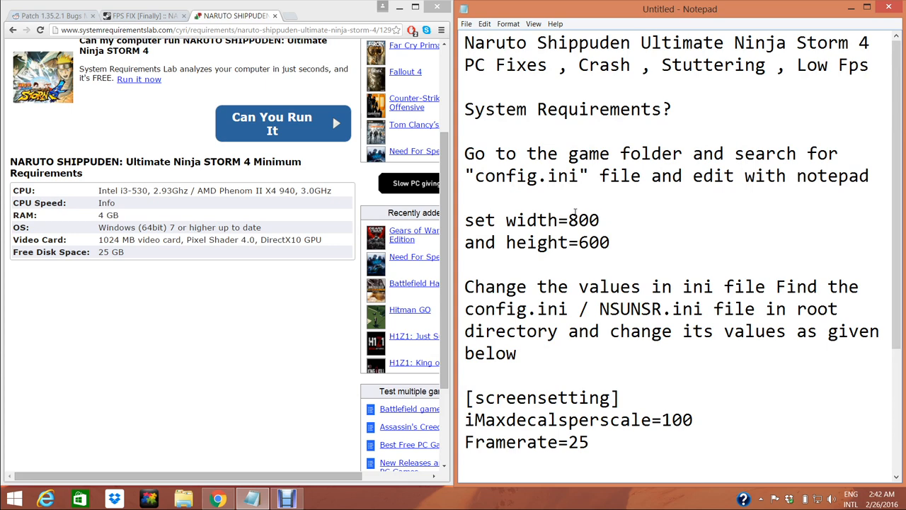
scroll("down", 3)
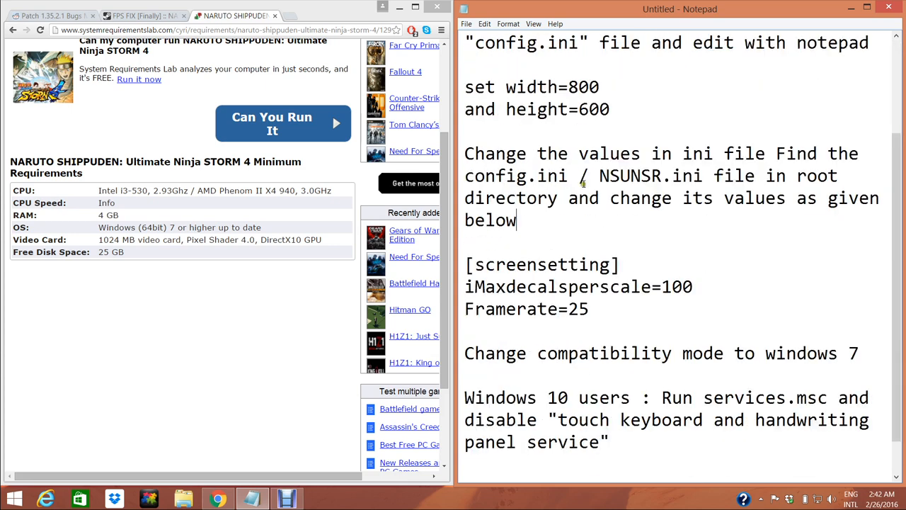
left_click_drag(465, 154, 715, 153)
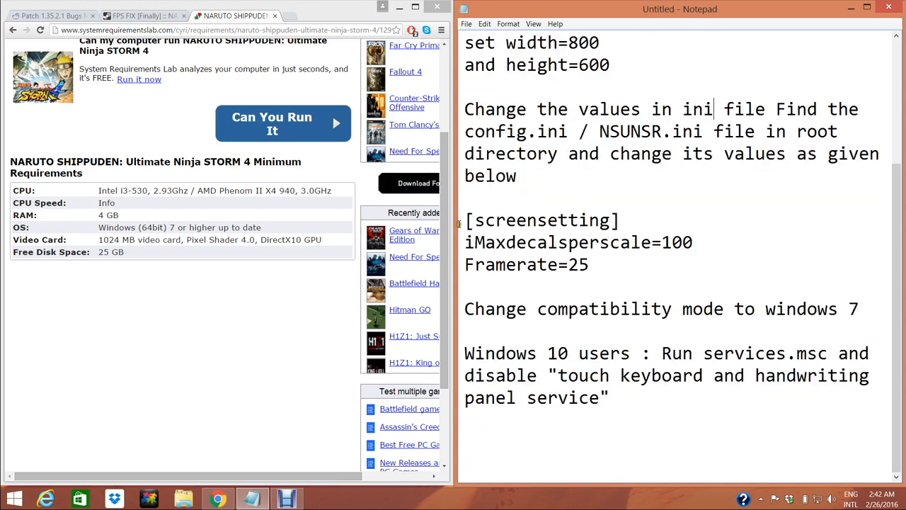
left_click_drag(464, 242, 697, 242)
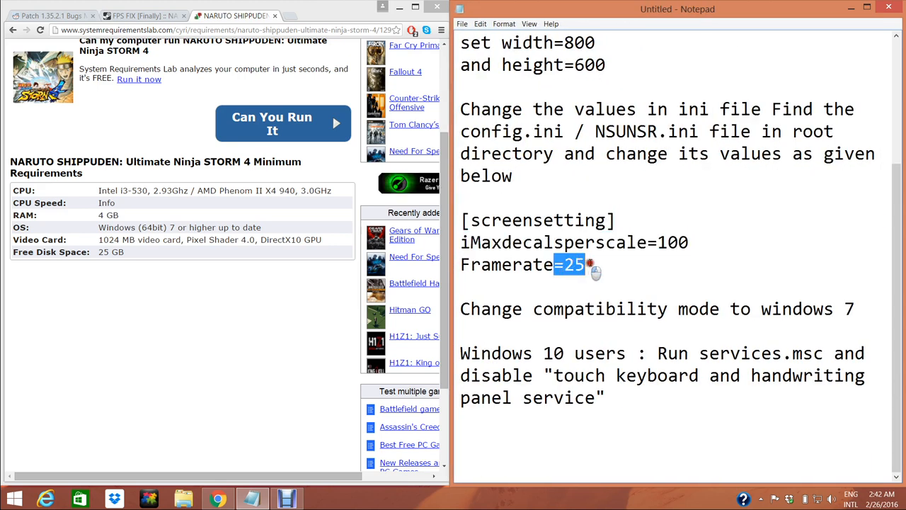
left_click(570, 264)
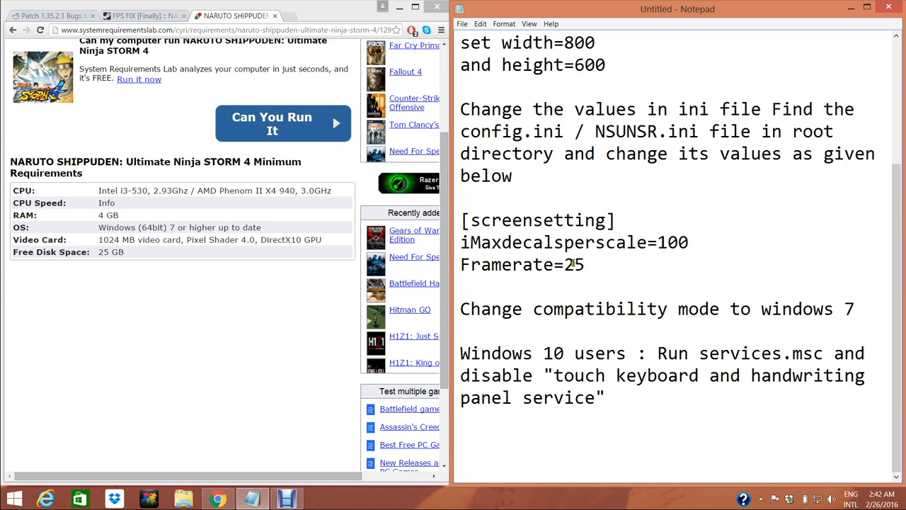
double_click(574, 265)
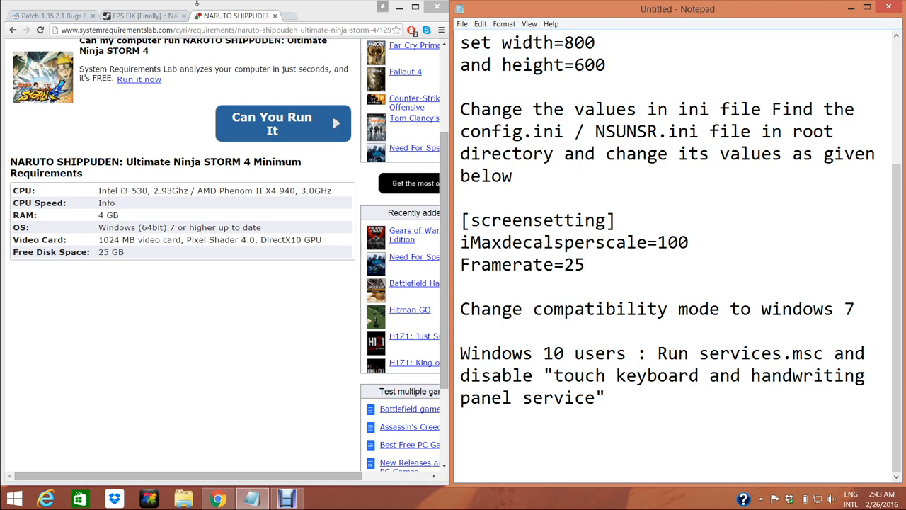
Switch to the FPS FIX [Finally] Steam thread and scroll through its comments
left_click(142, 16)
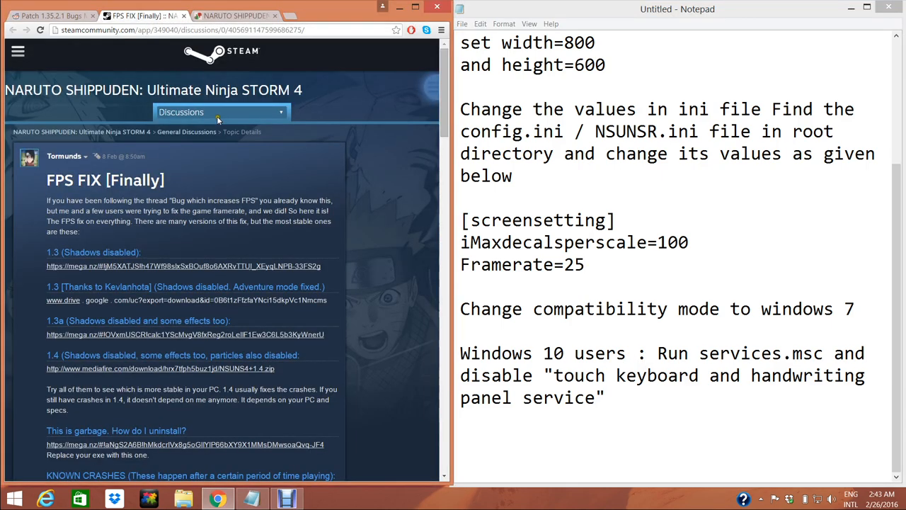
scroll("down", 3)
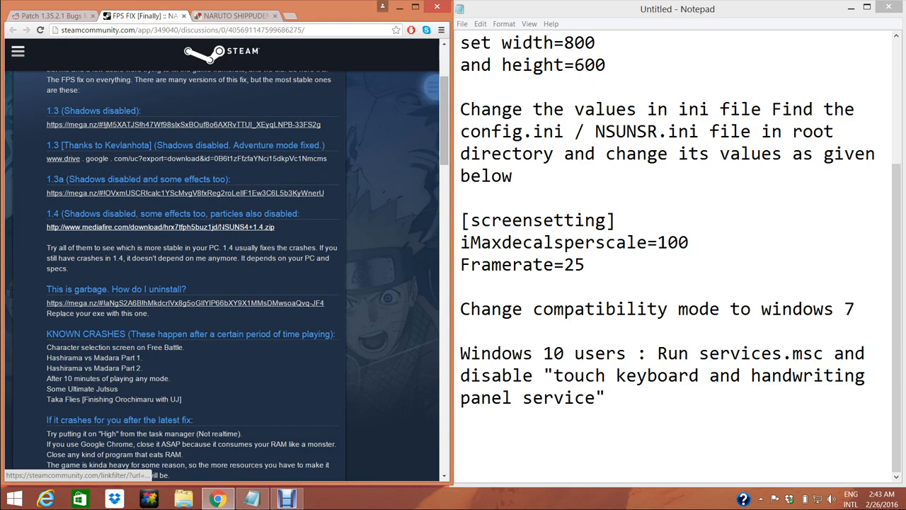
scroll("down", 3)
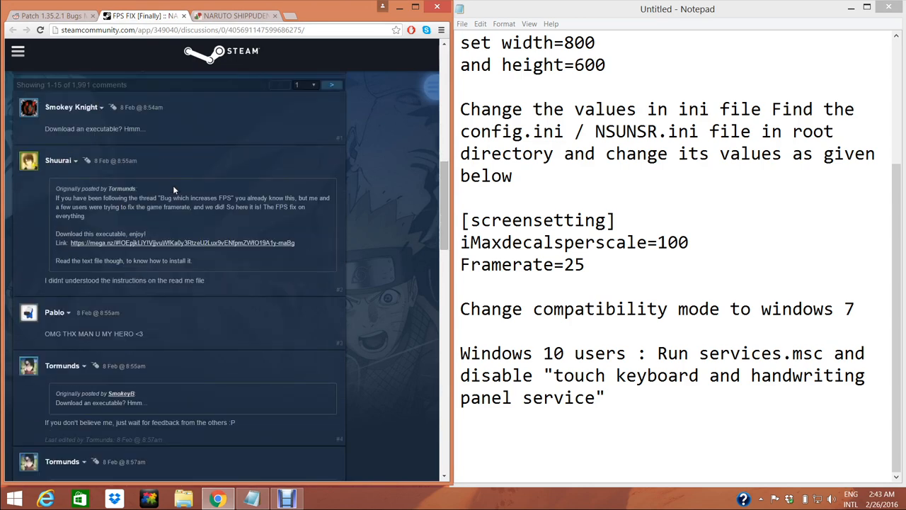
scroll("down", 3)
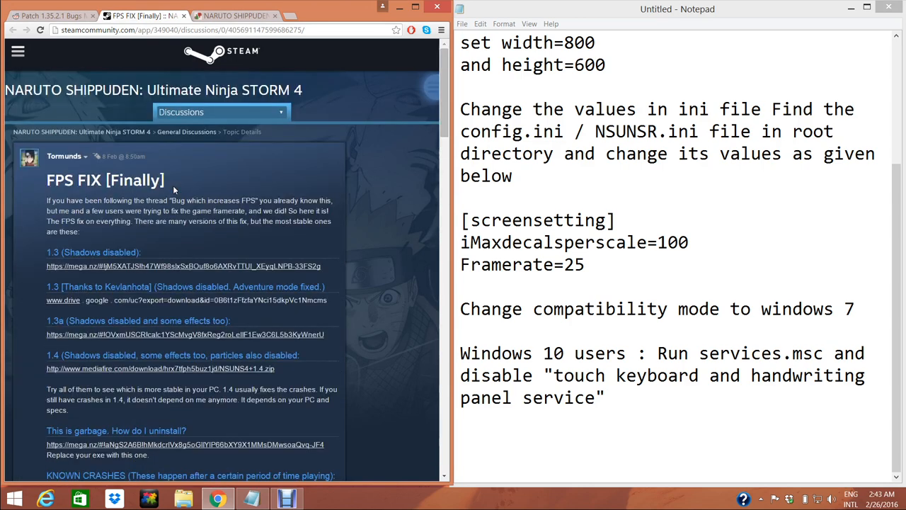
scroll("down", 3)
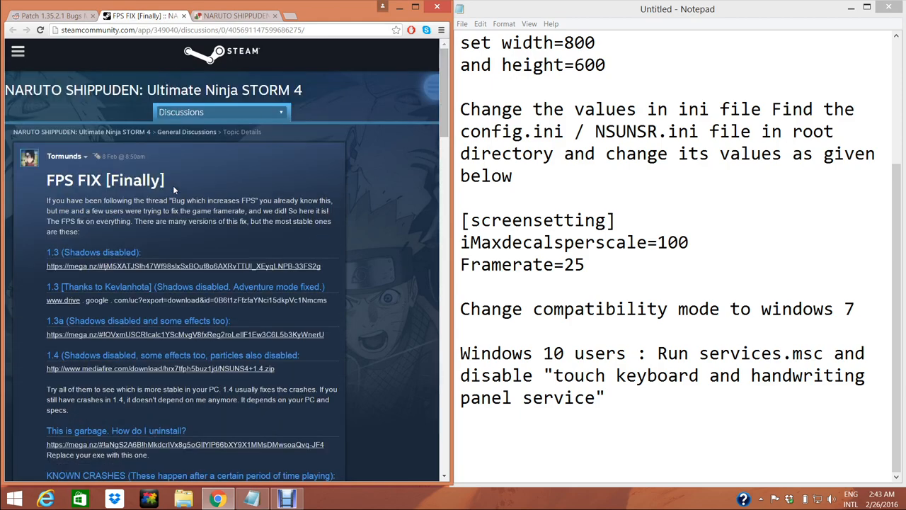
scroll("down", 3)
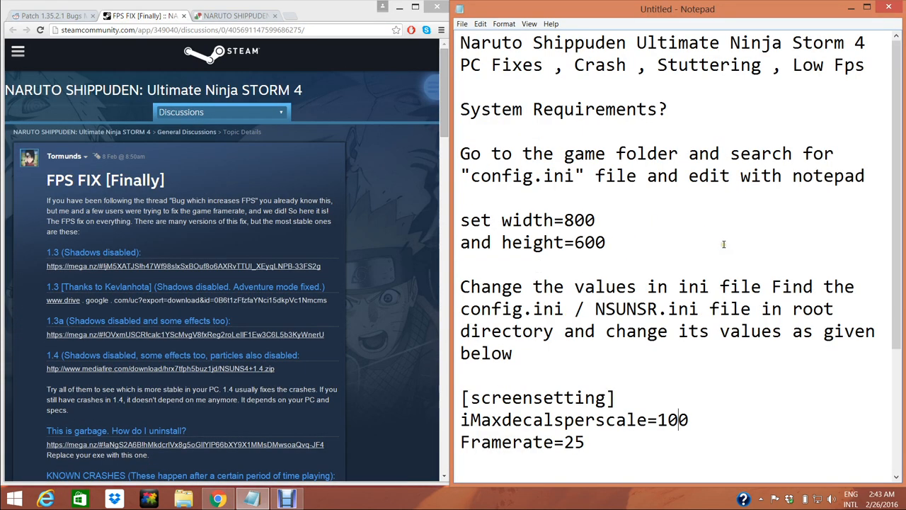
mouse_move(661, 222)
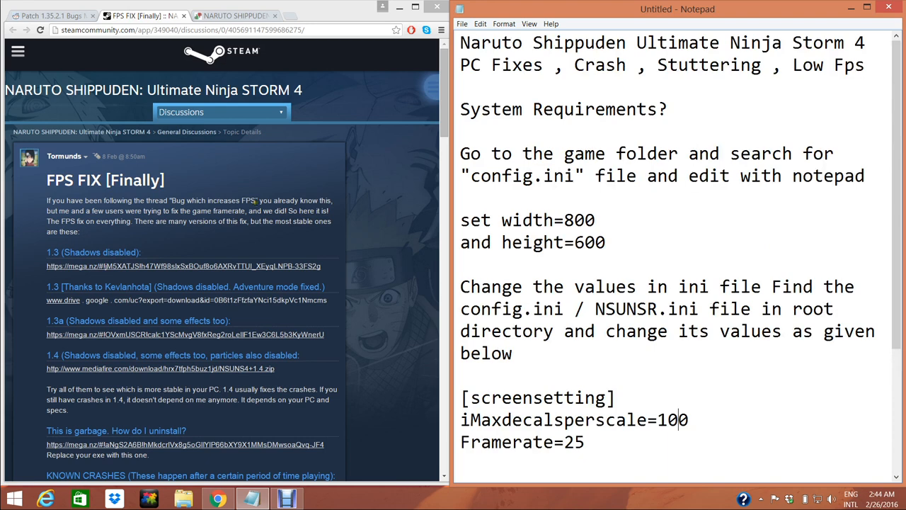
scroll("down", 3)
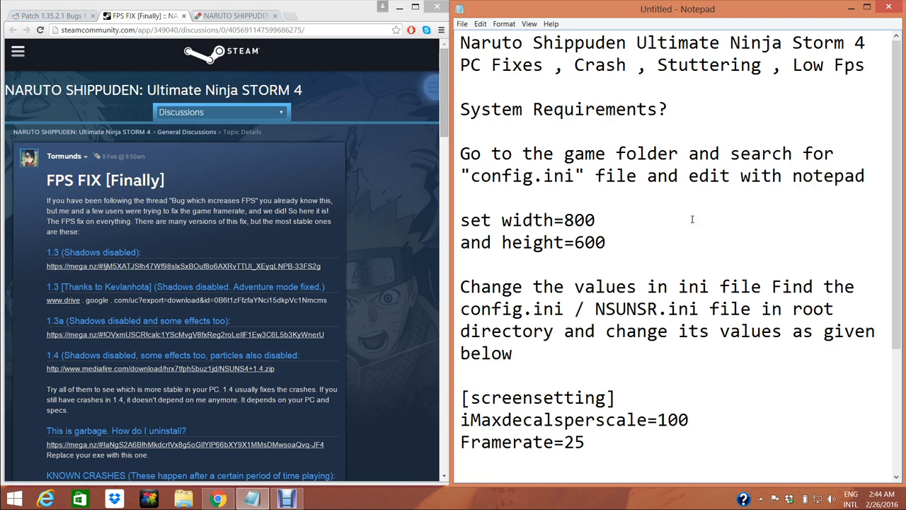
mouse_move(657, 333)
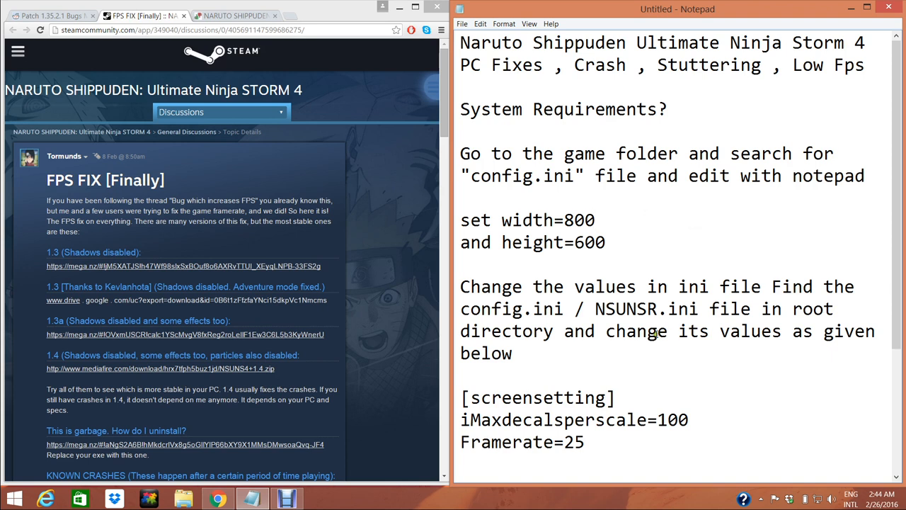